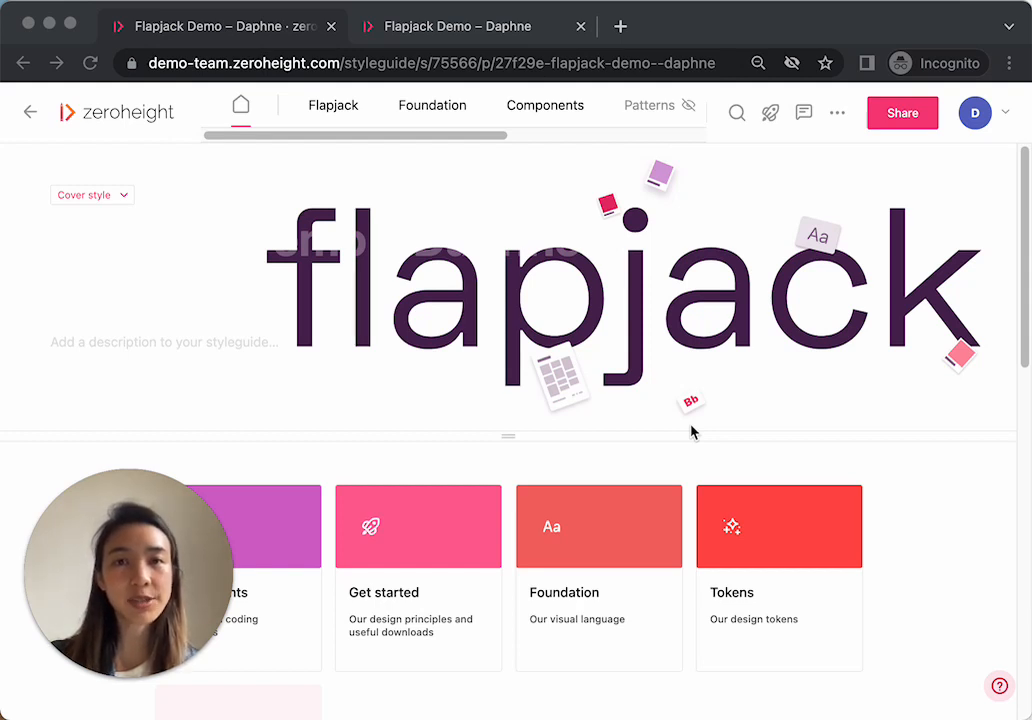
mouse_move(736, 424)
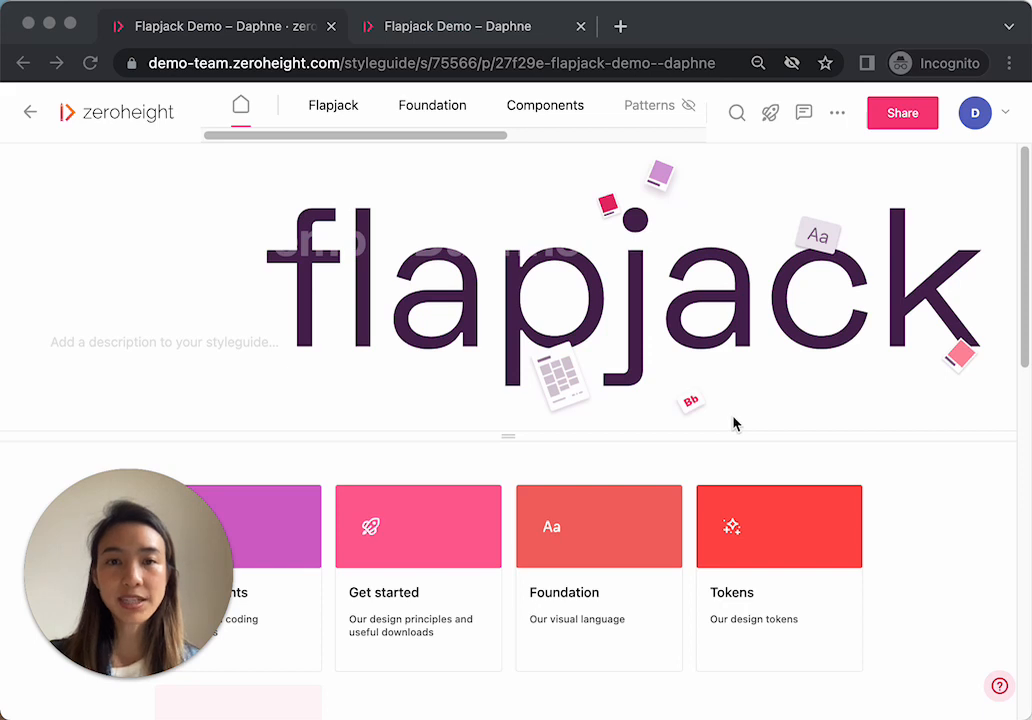
mouse_move(770, 122)
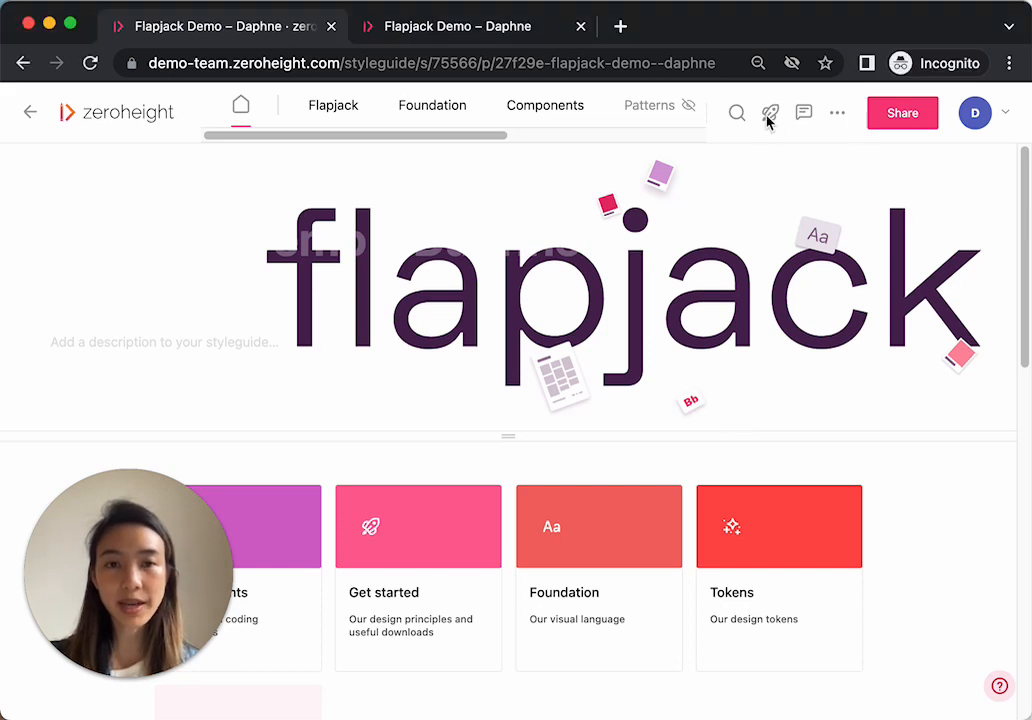
- Create a new release named 'Beta Release' from the releases panel and make it the default
click(770, 112)
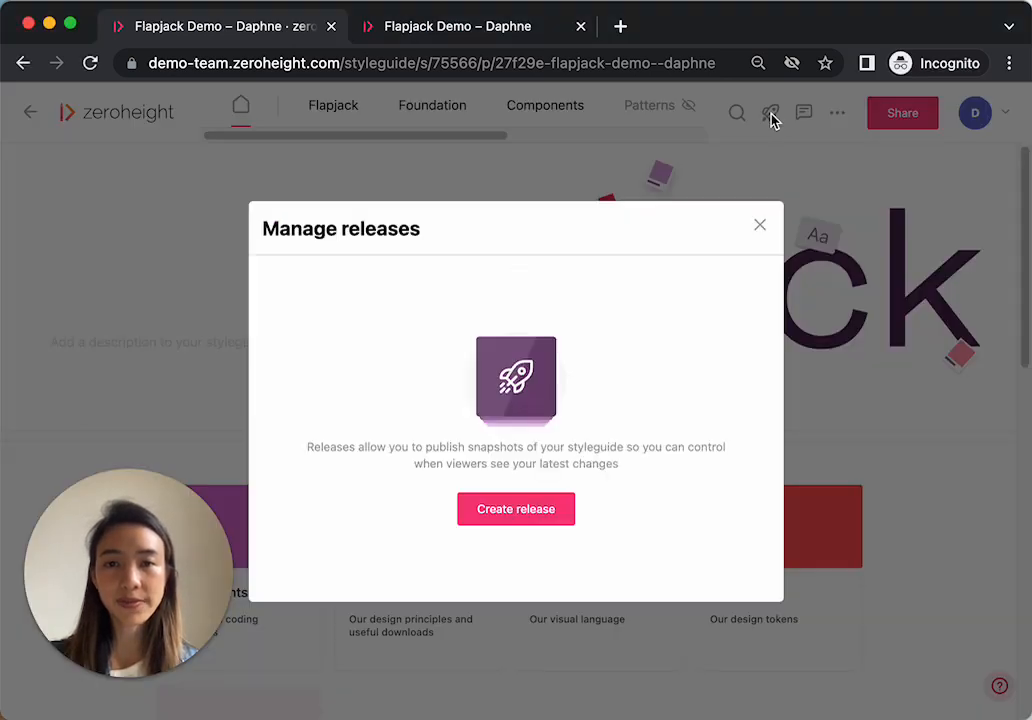
click(516, 510)
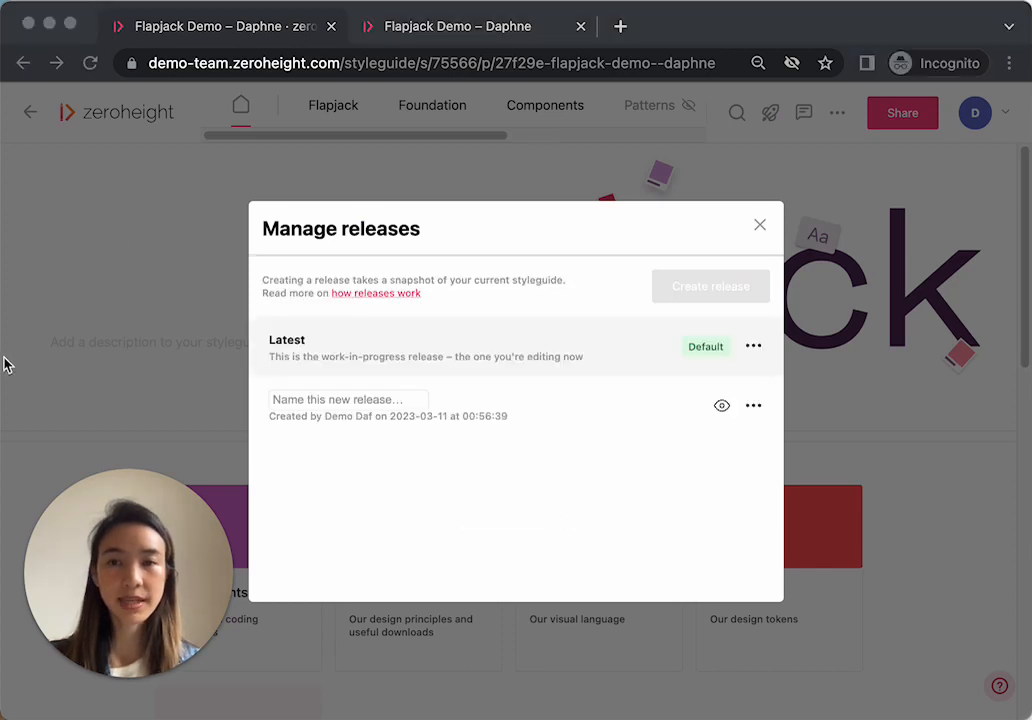
click(348, 400)
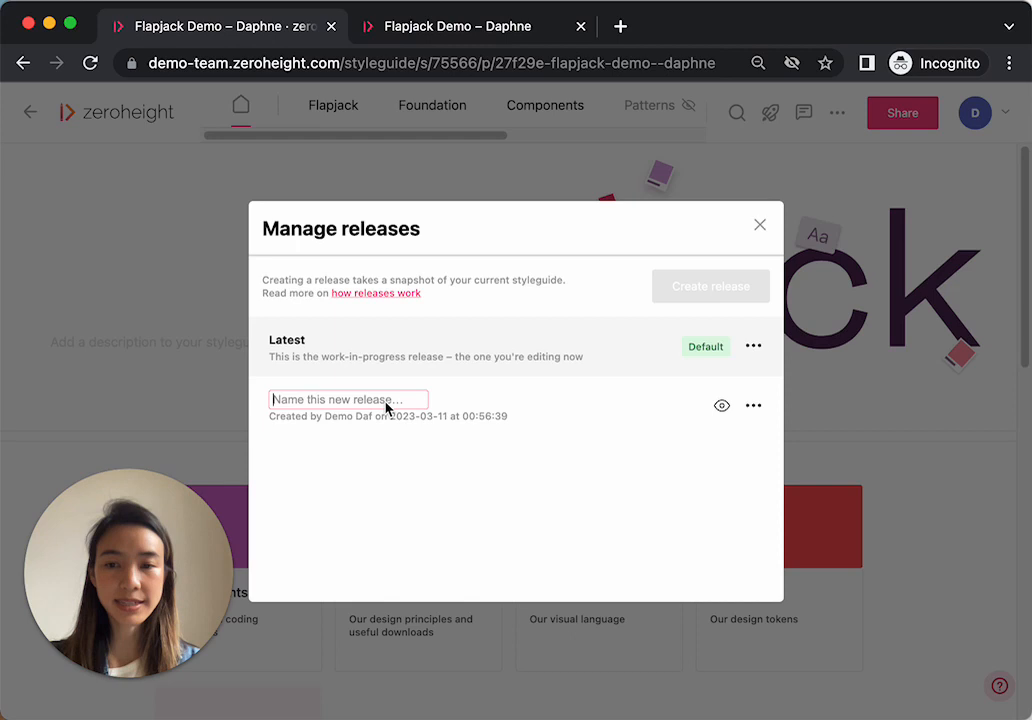
text(Beta Release)
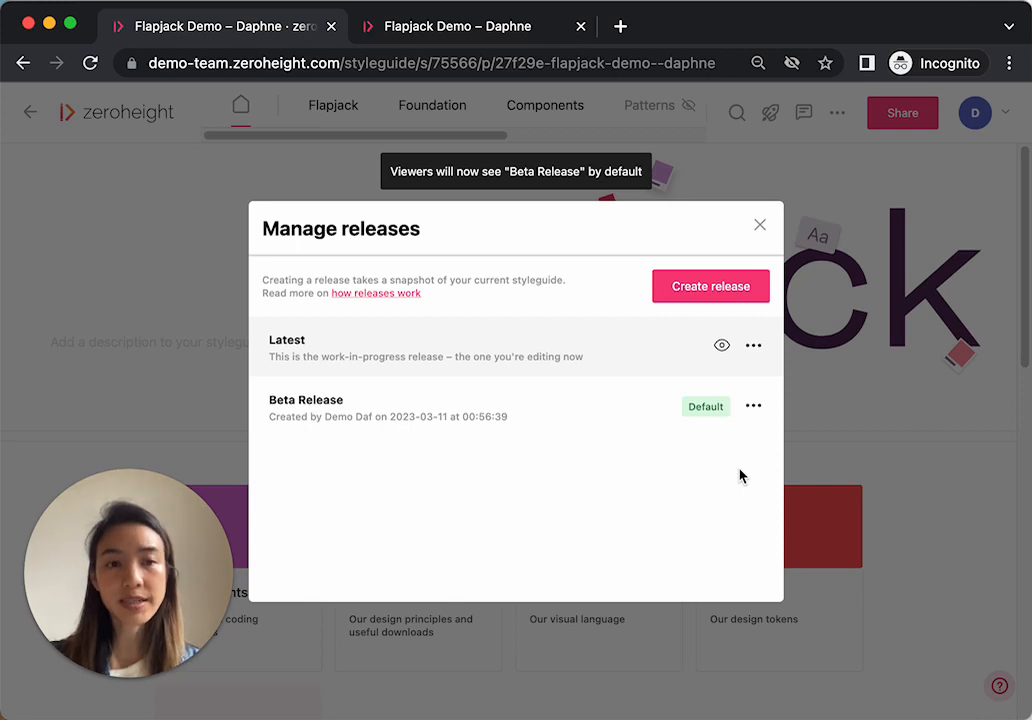
mouse_move(764, 436)
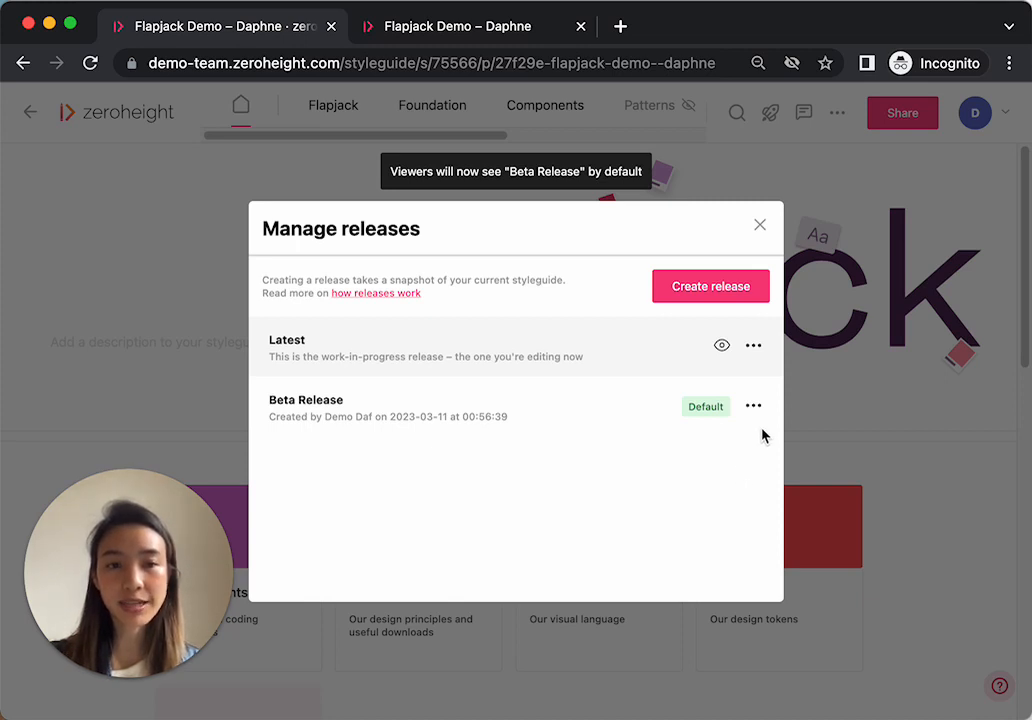
mouse_move(648, 352)
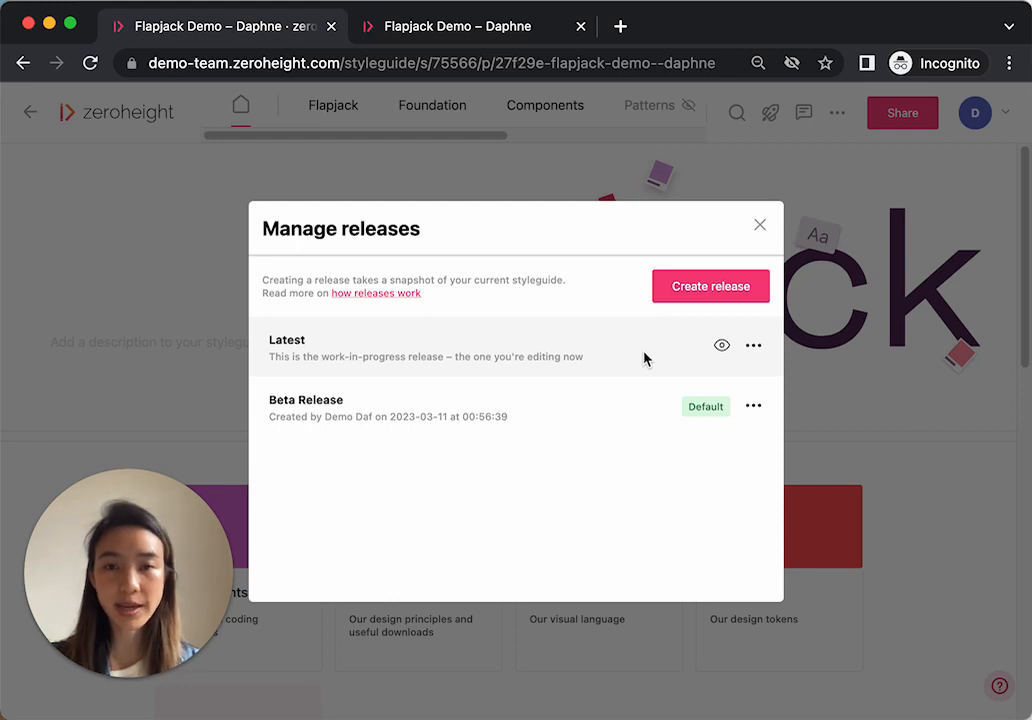
mouse_move(648, 360)
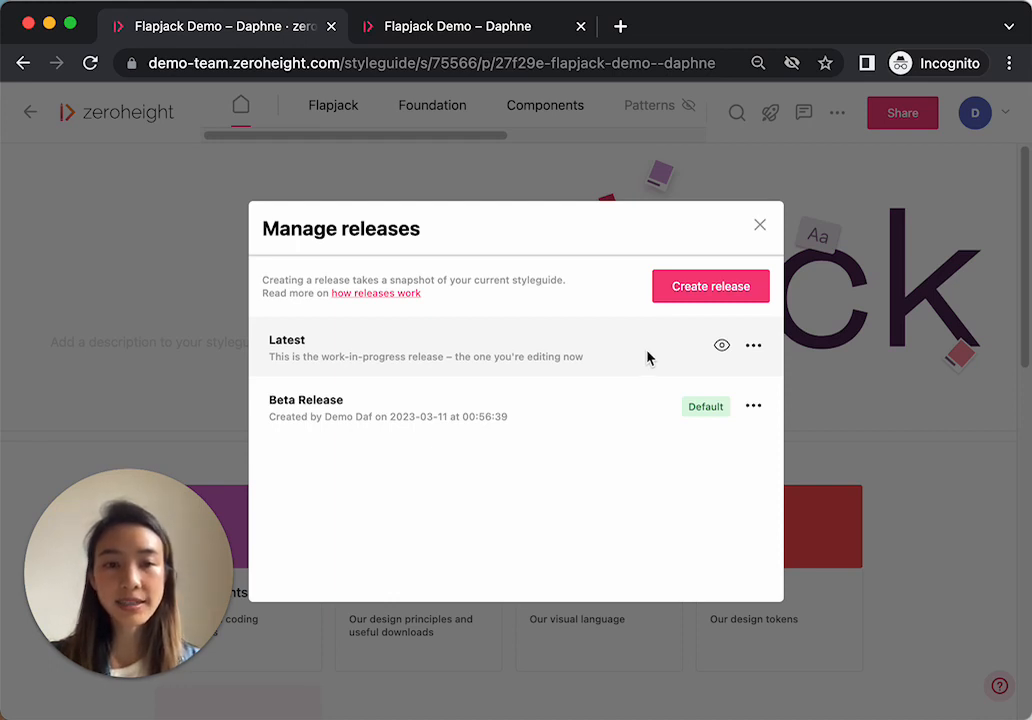
- Hide the Latest work-in-progress release from viewers via its eye icon
click(720, 344)
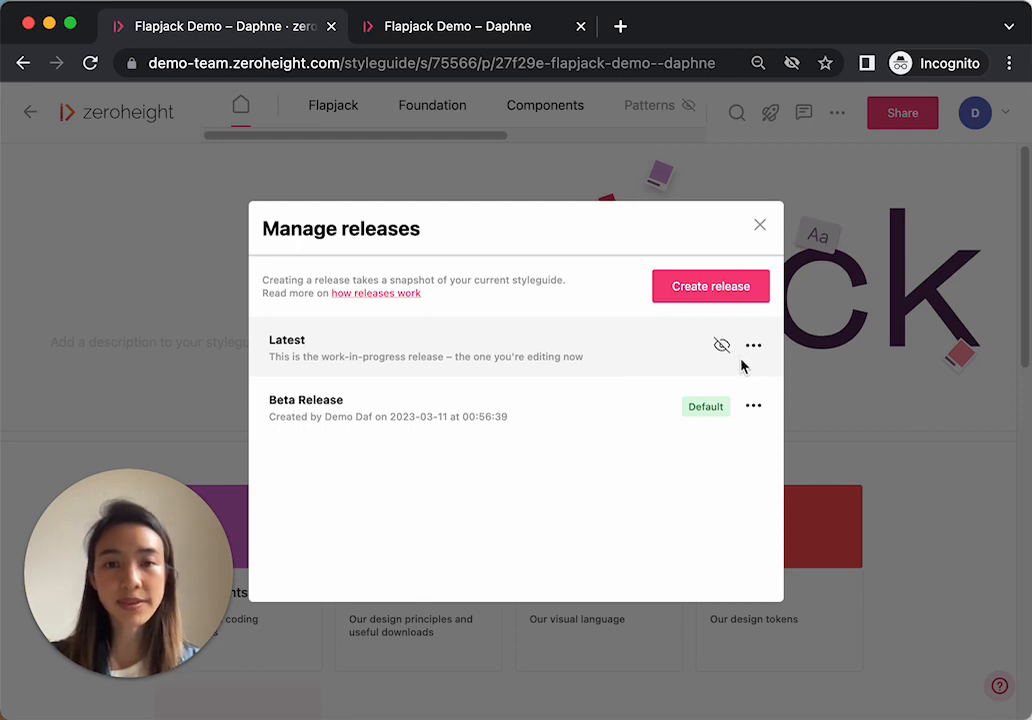
mouse_move(756, 410)
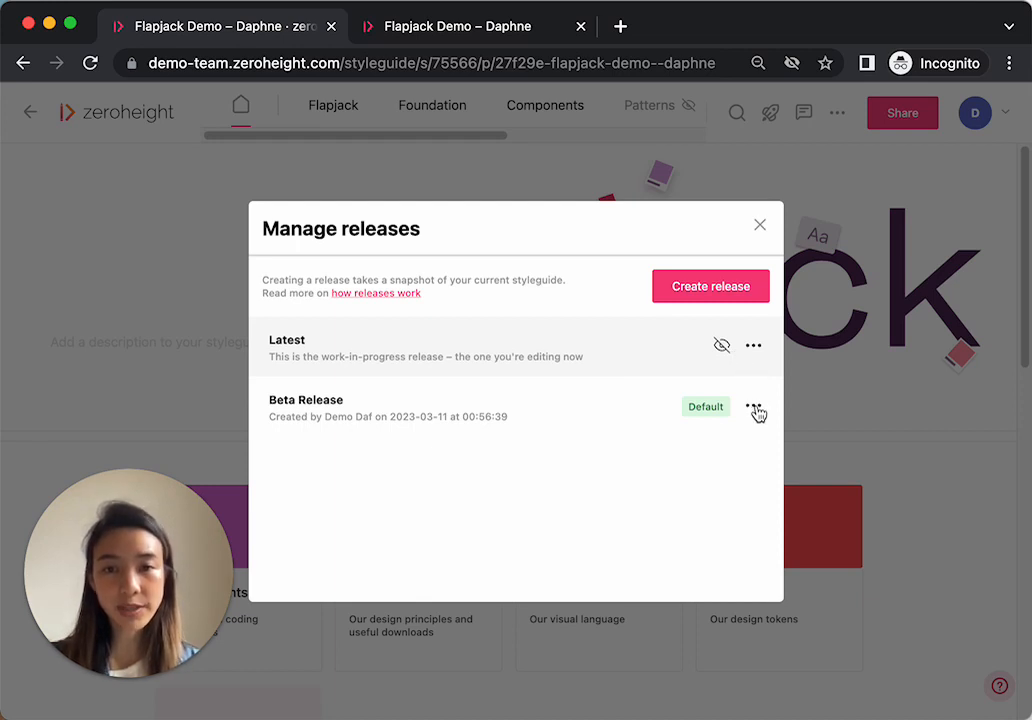
- Preview Beta Release in a new Flapjack Demo browser tab from its options menu
click(752, 406)
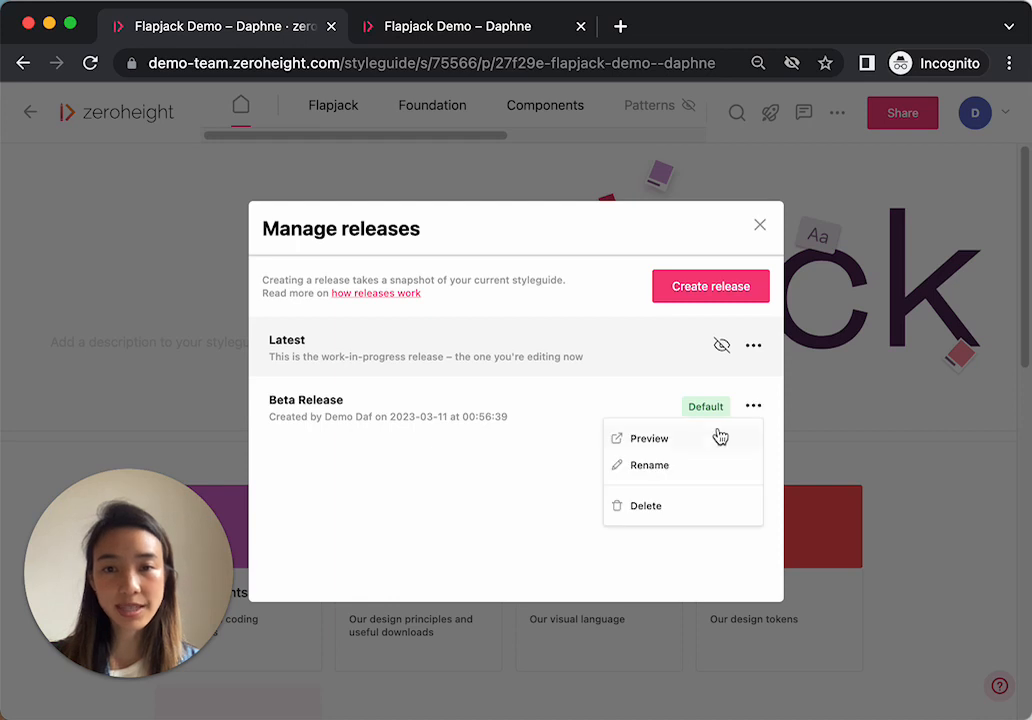
click(648, 438)
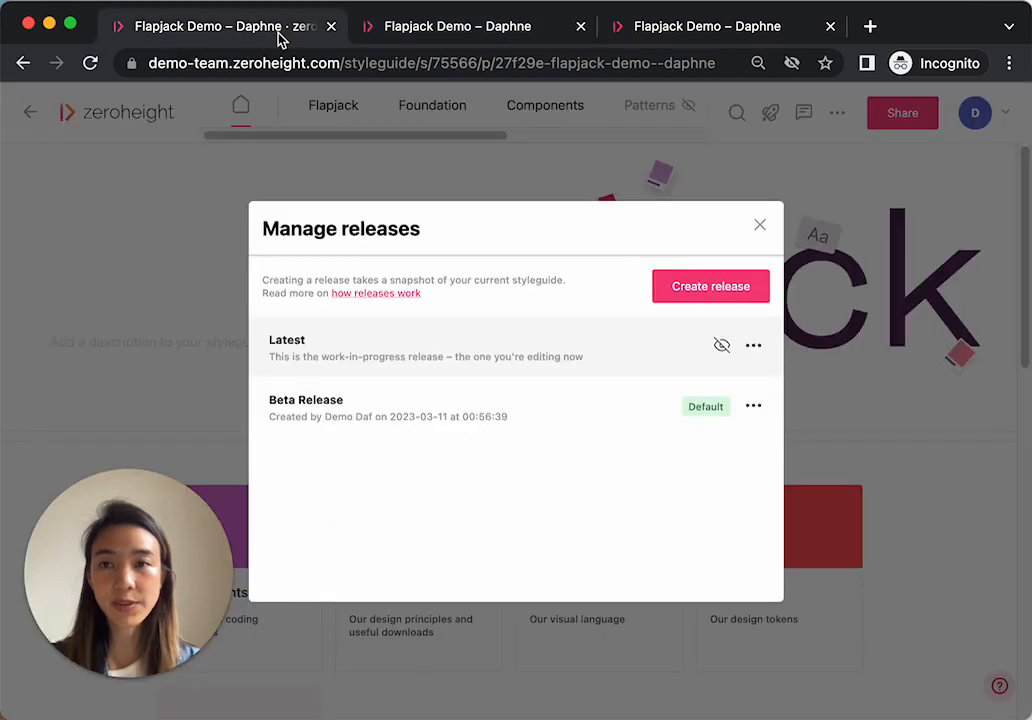
mouse_move(752, 412)
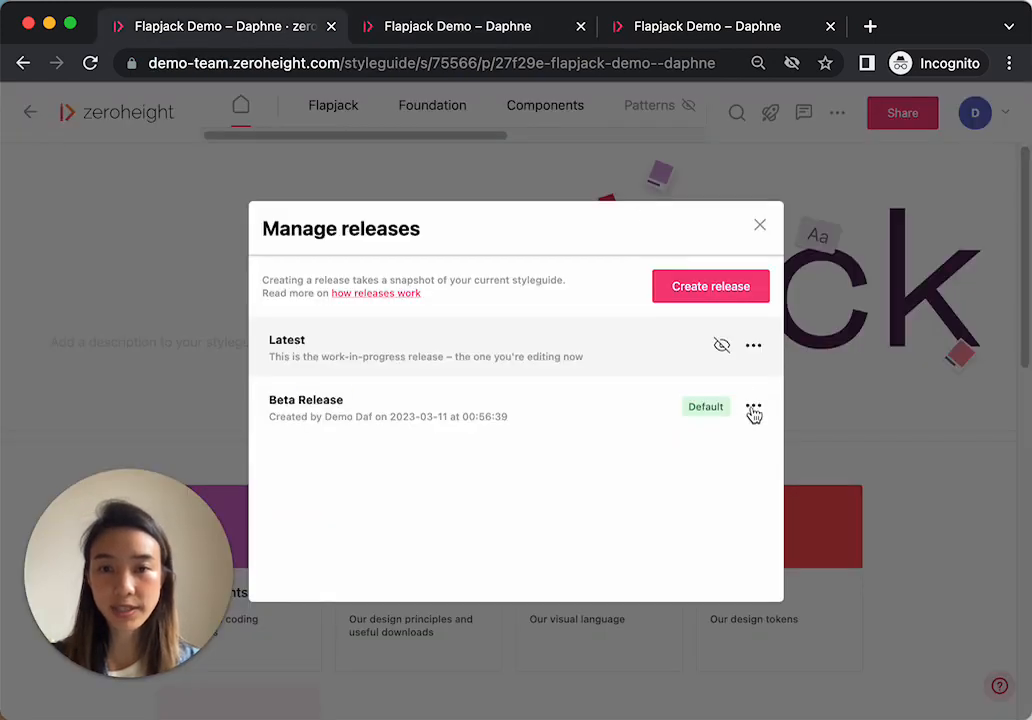
- Delete Beta Release and close Manage releases to return to the Flapjack homepage
click(752, 412)
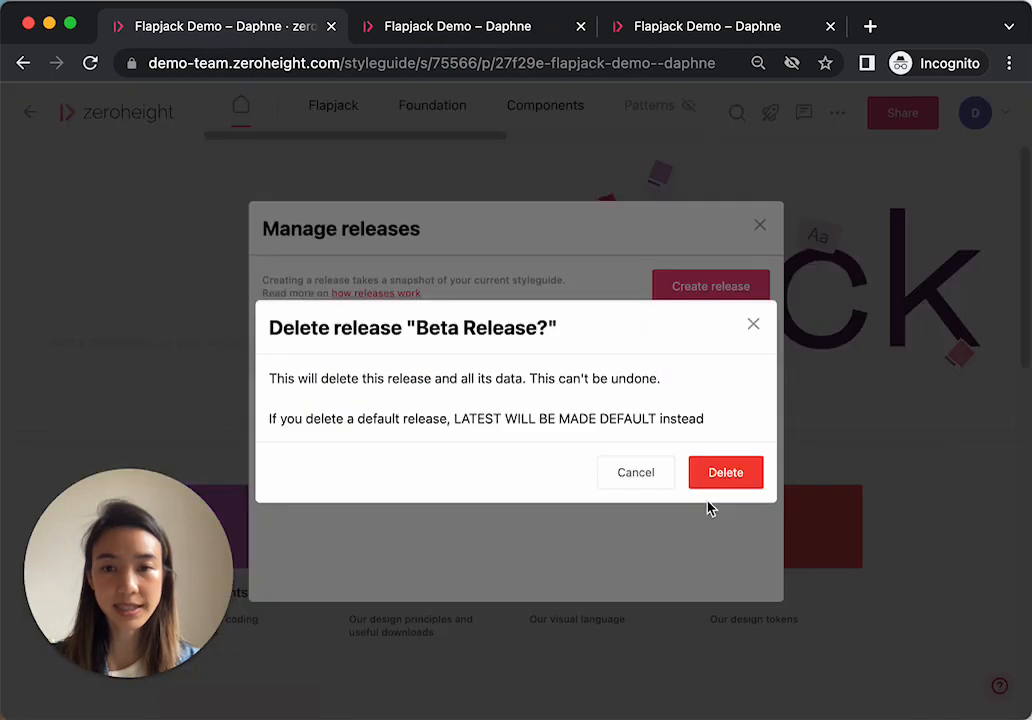
click(724, 472)
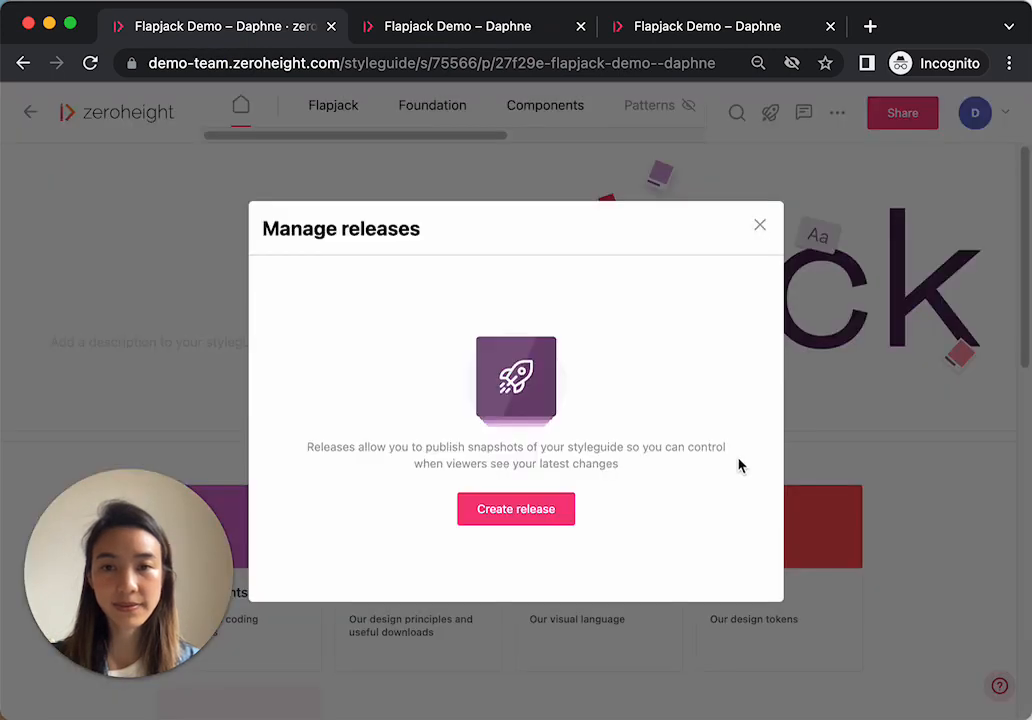
click(760, 224)
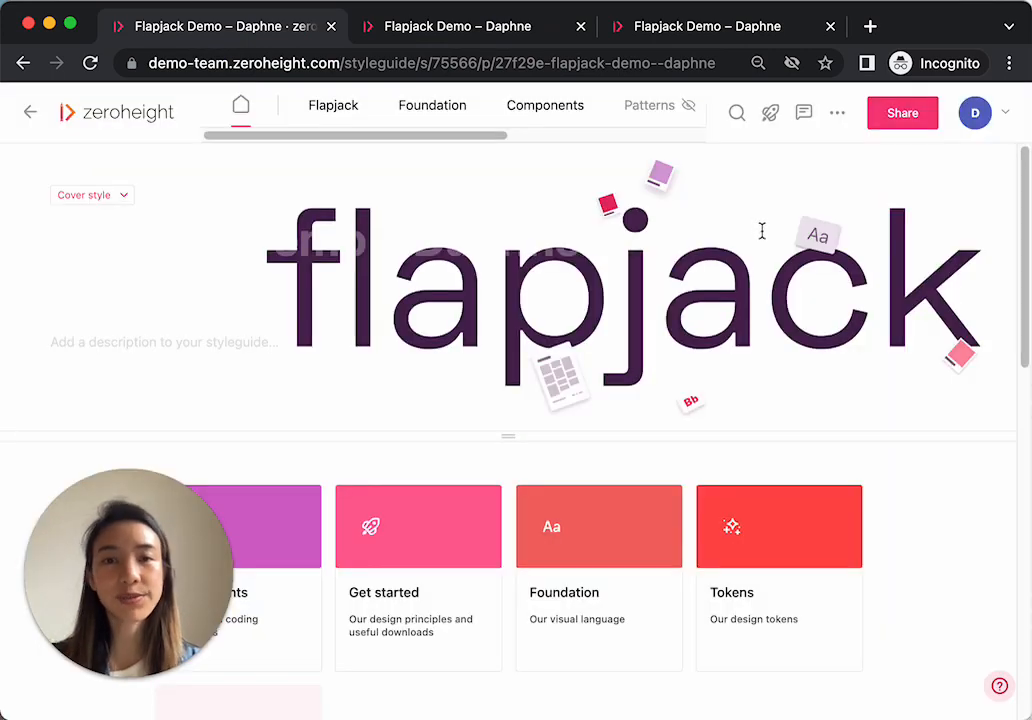